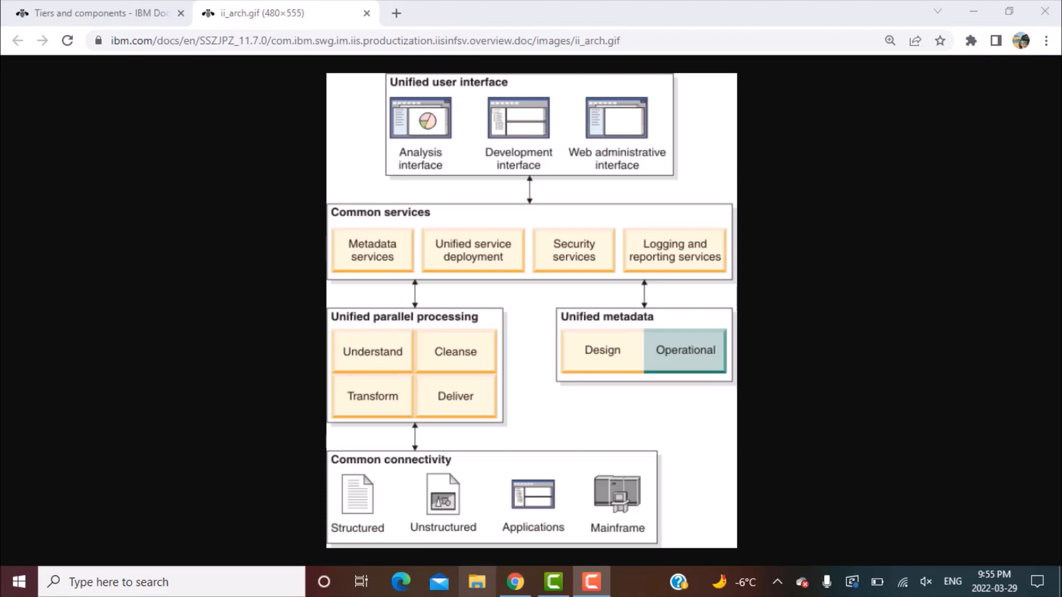
{"action": "mouse_move", "coordinate": [532, 77]}
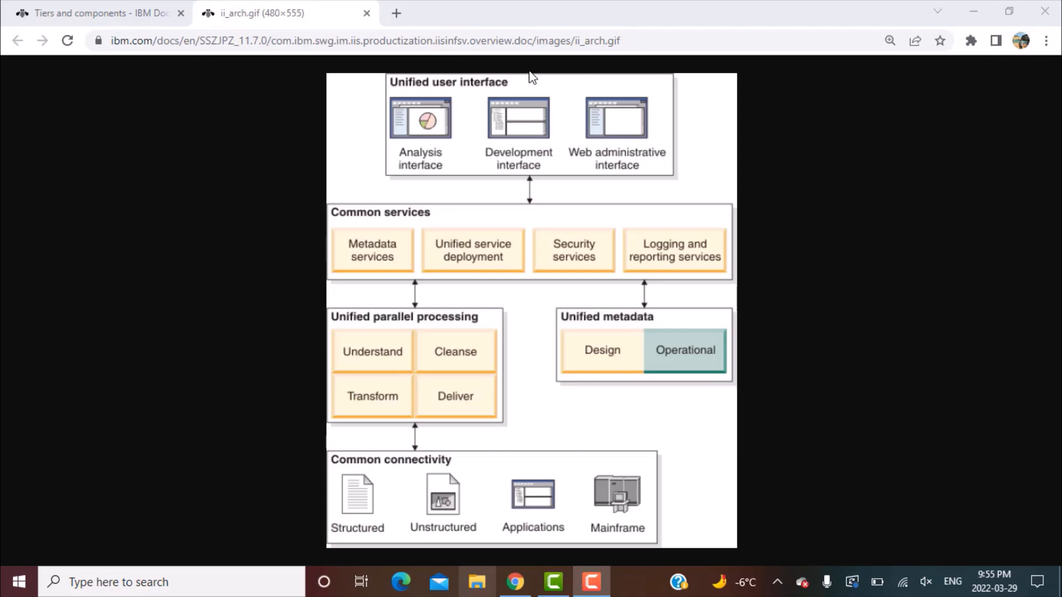
{"action": "mouse_move", "coordinate": [466, 244]}
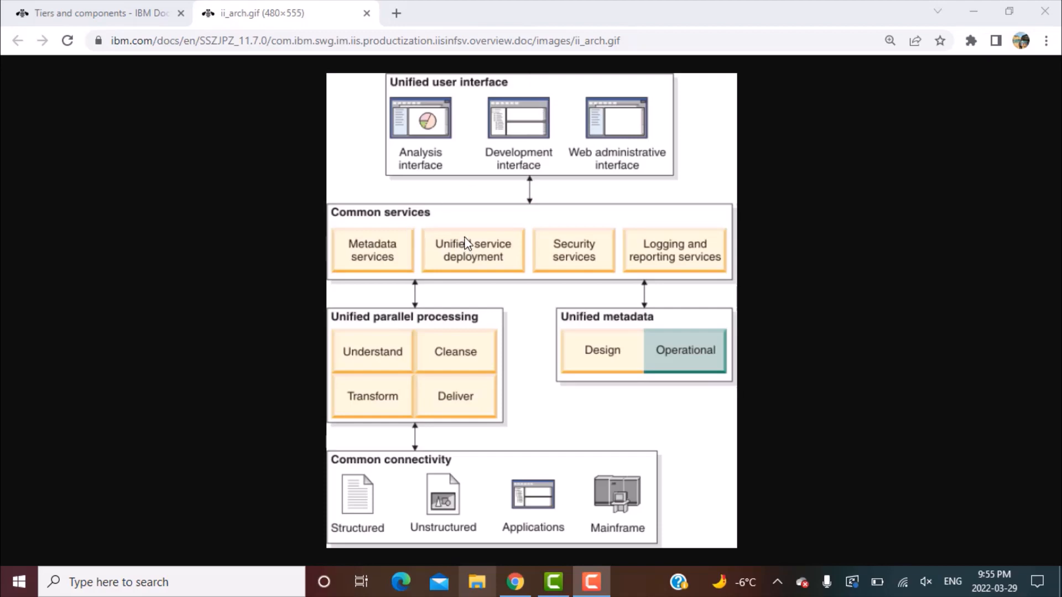
{"action": "mouse_move", "coordinate": [414, 329]}
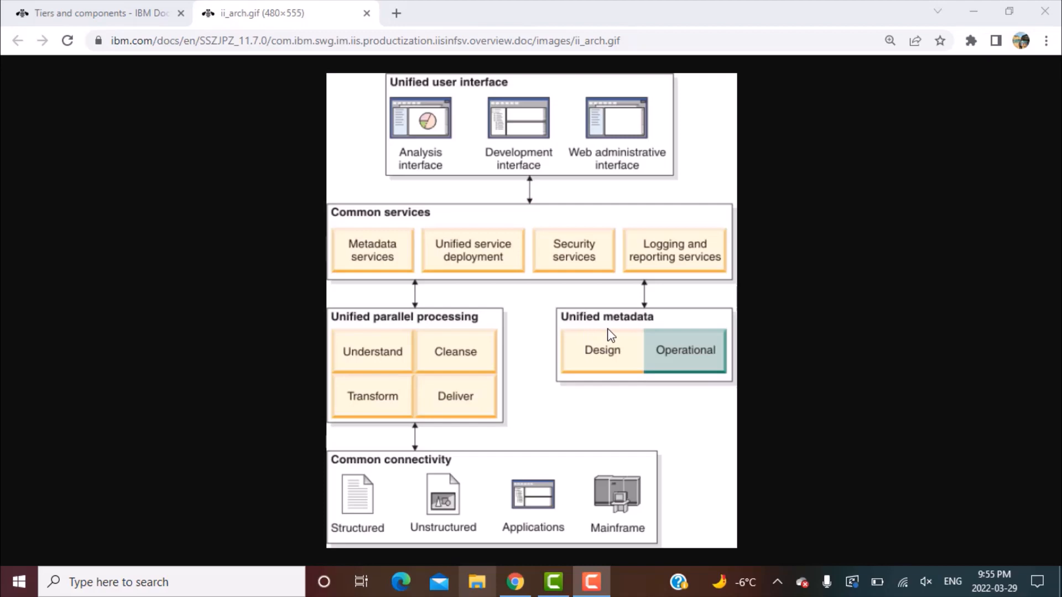
{"action": "mouse_move", "coordinate": [417, 476]}
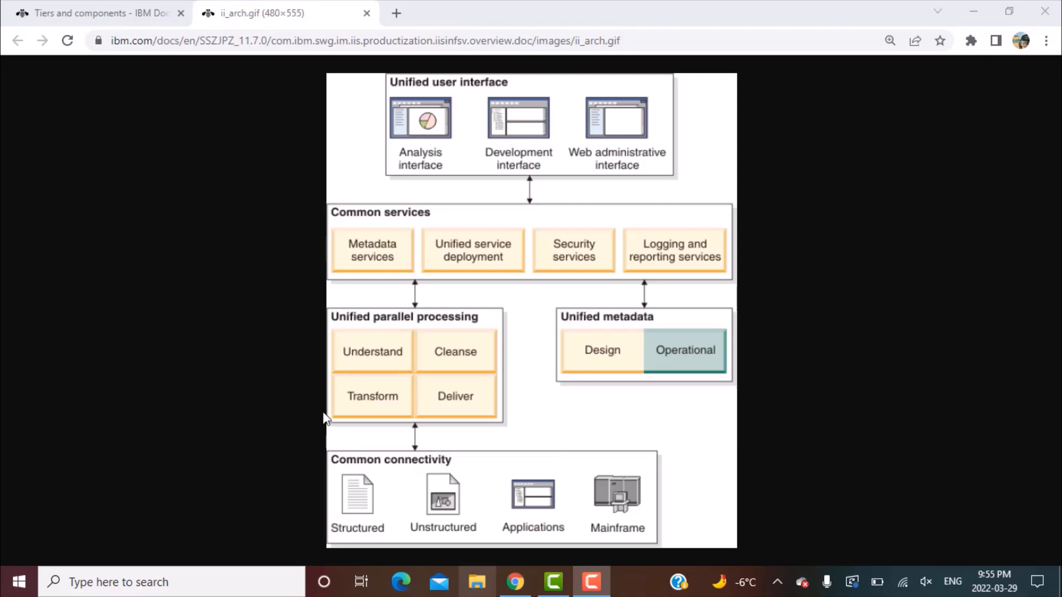
{"action": "mouse_move", "coordinate": [418, 346]}
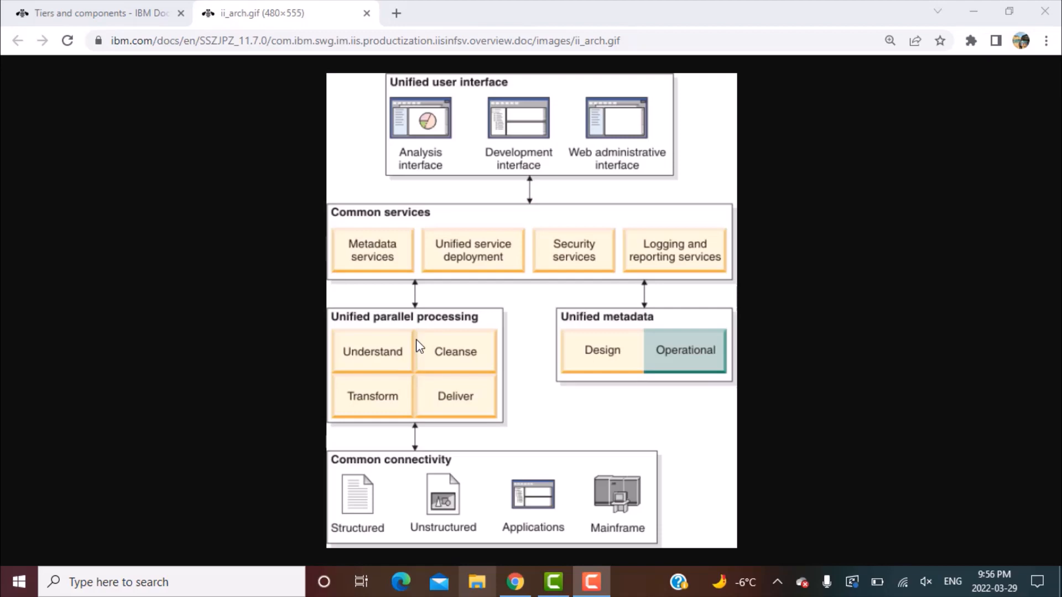
{"action": "mouse_move", "coordinate": [593, 357]}
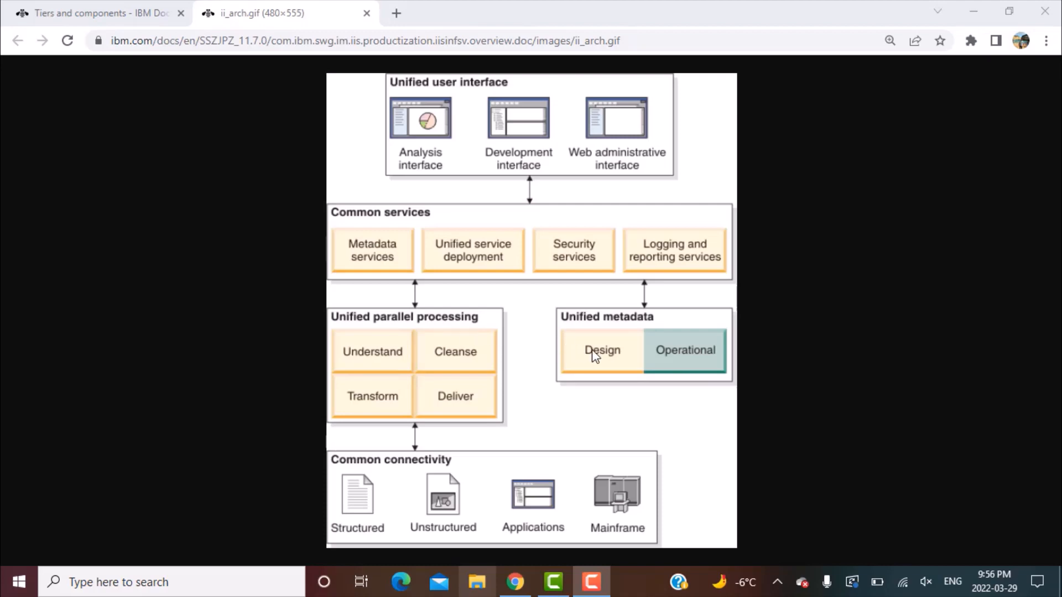
{"action": "mouse_move", "coordinate": [389, 312]}
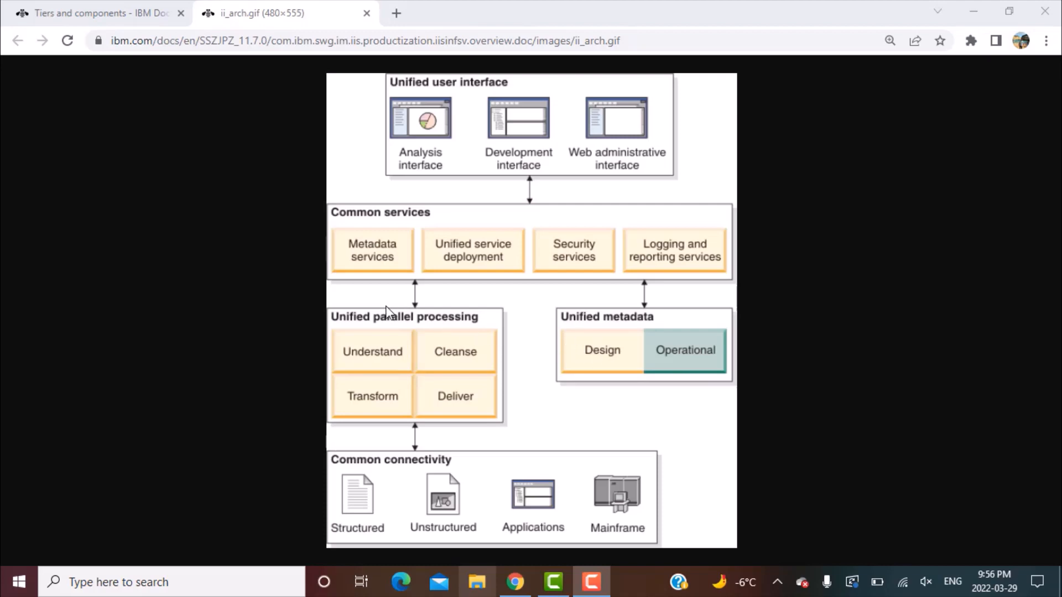
{"action": "mouse_move", "coordinate": [375, 325]}
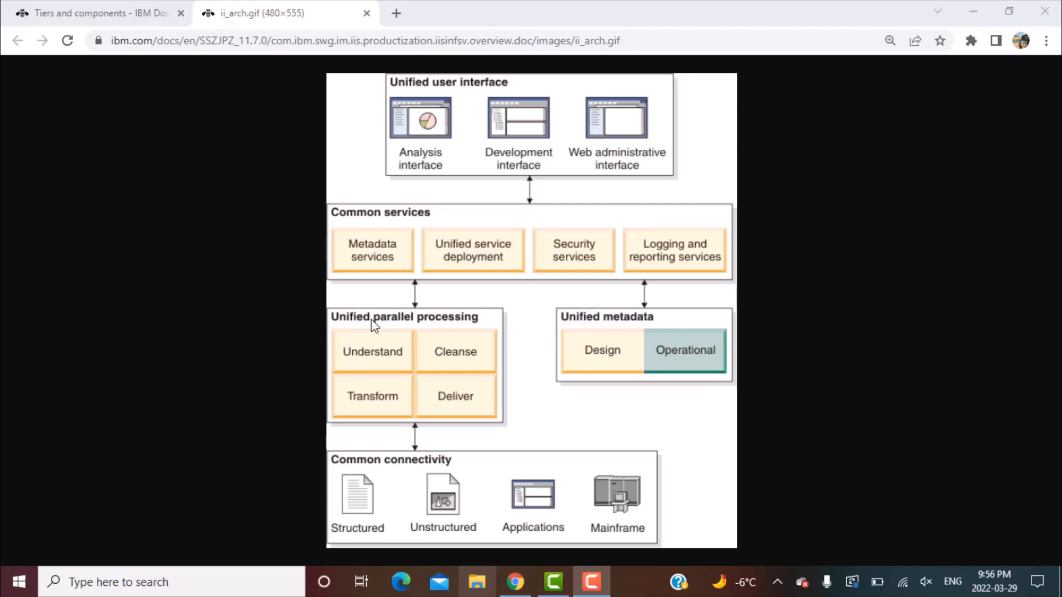
{"action": "mouse_move", "coordinate": [711, 339]}
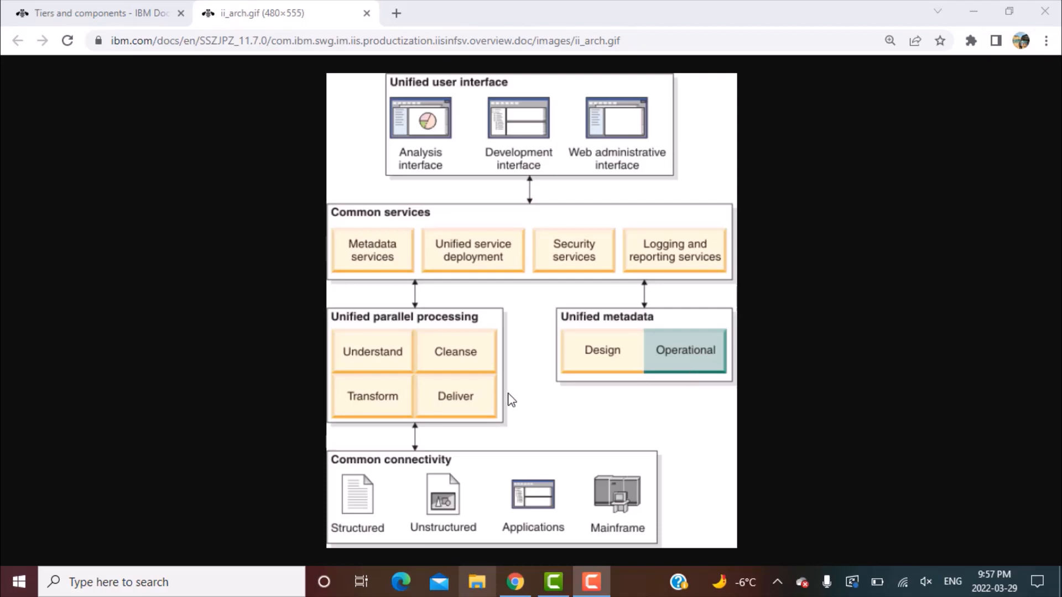
{"action": "mouse_move", "coordinate": [500, 471]}
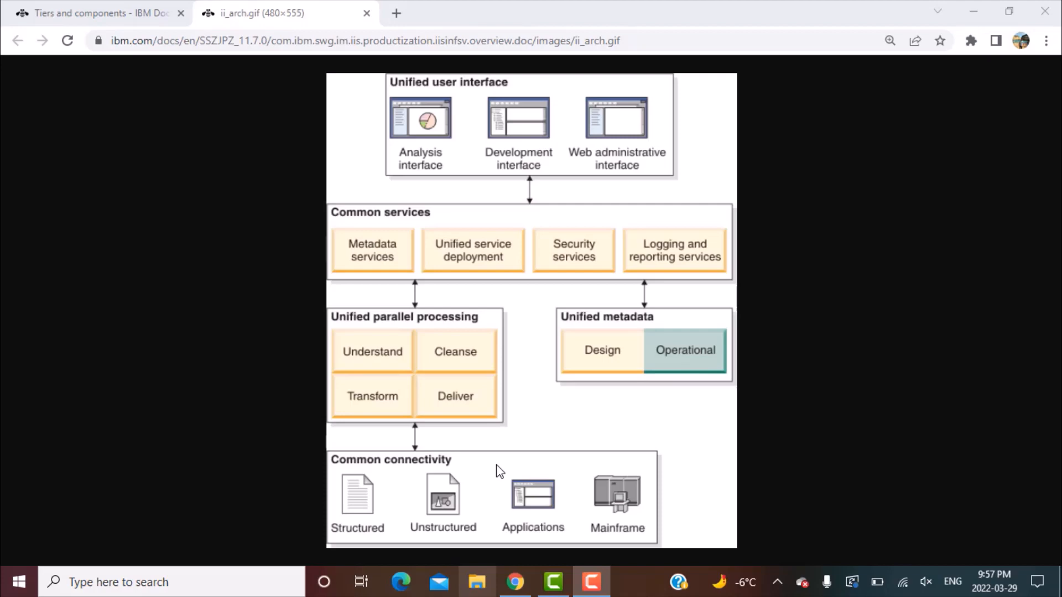
{"action": "mouse_move", "coordinate": [467, 475]}
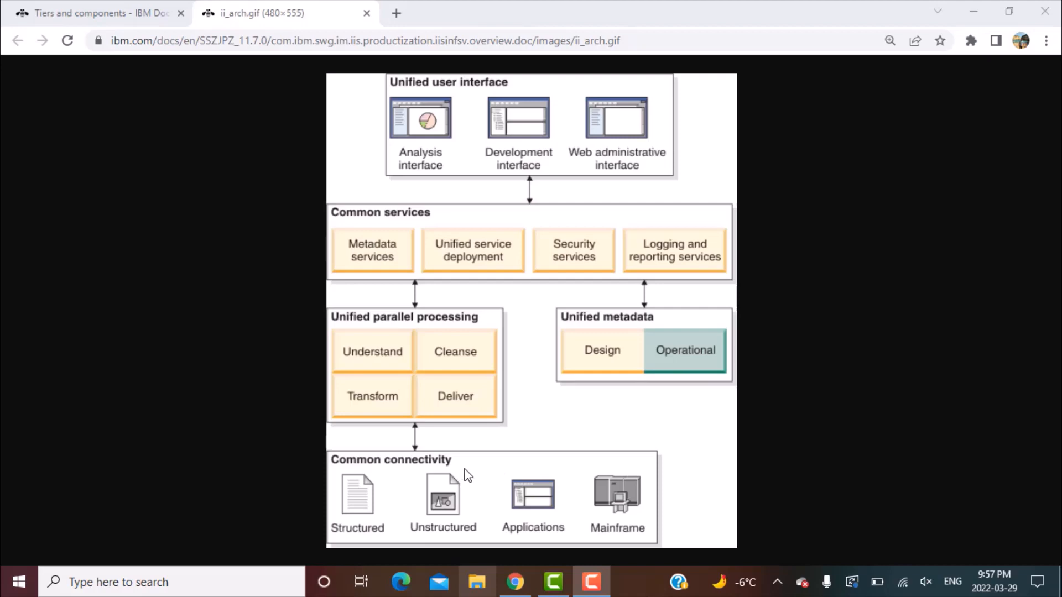
{"action": "mouse_move", "coordinate": [476, 510]}
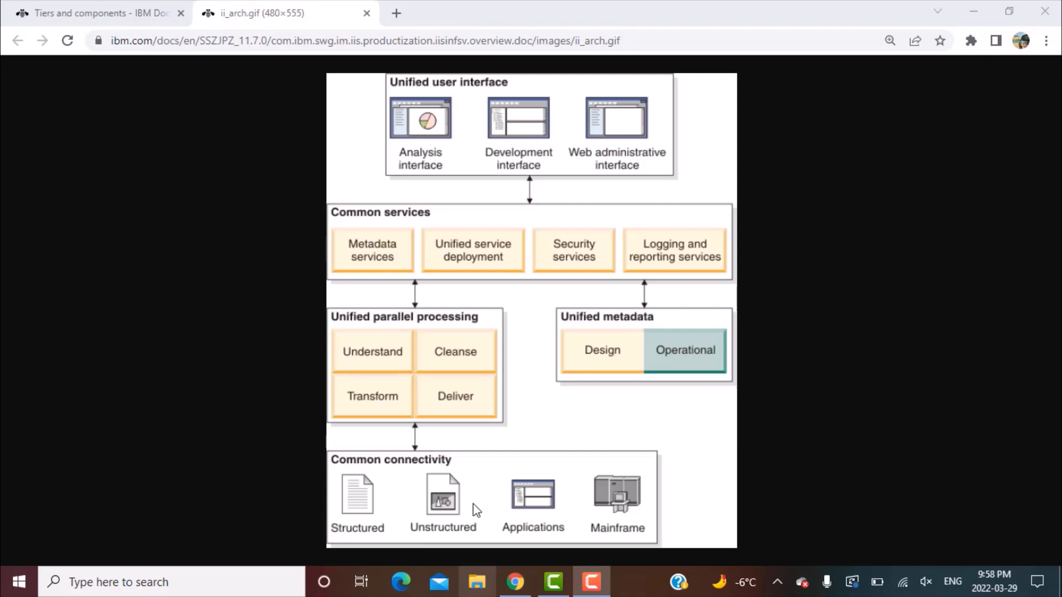
{"action": "mouse_move", "coordinate": [540, 515]}
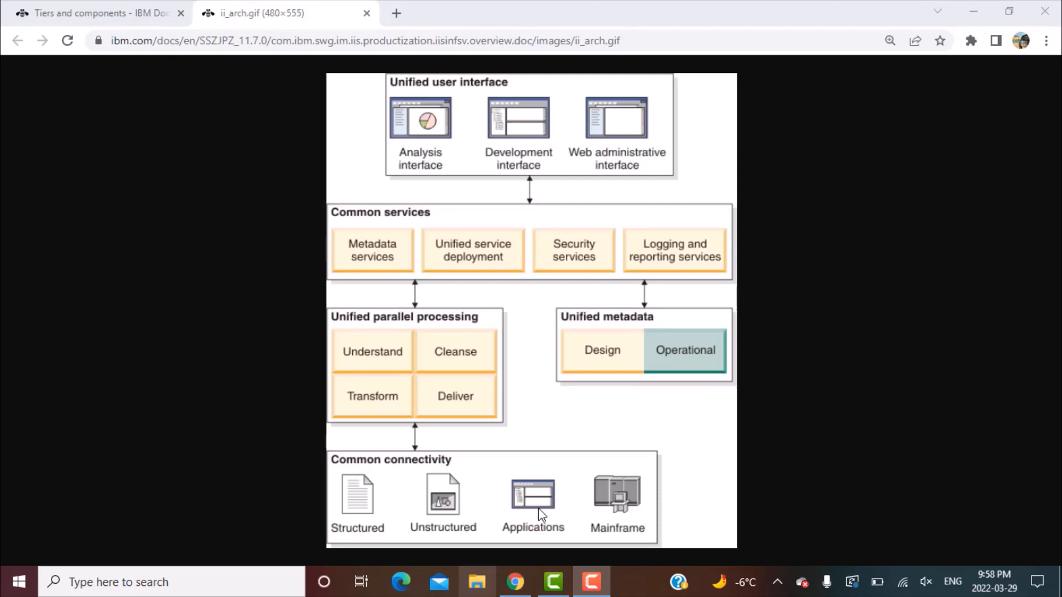
{"action": "mouse_move", "coordinate": [633, 518]}
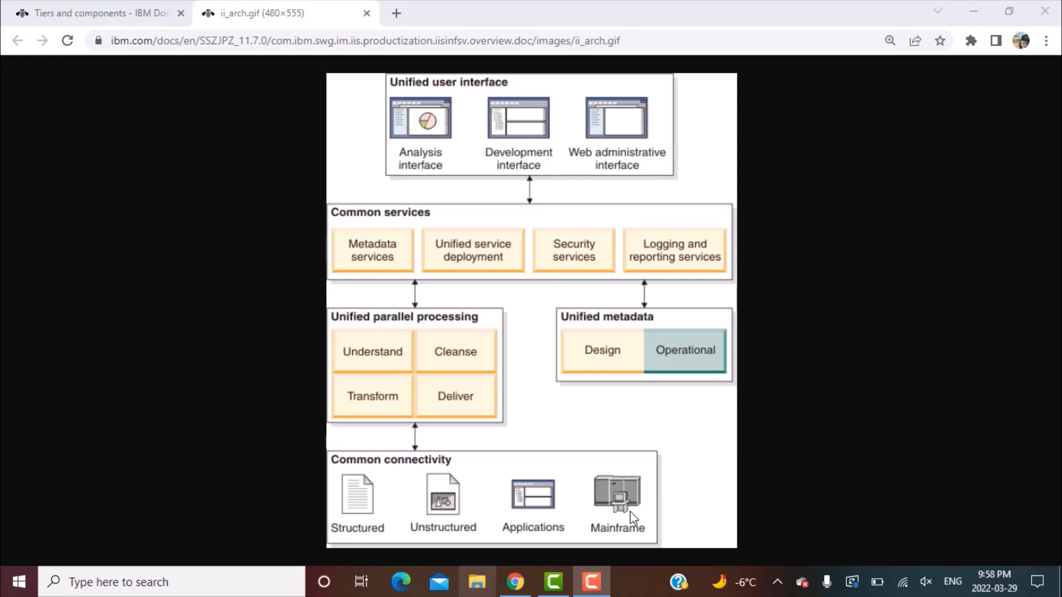
{"action": "mouse_move", "coordinate": [567, 515]}
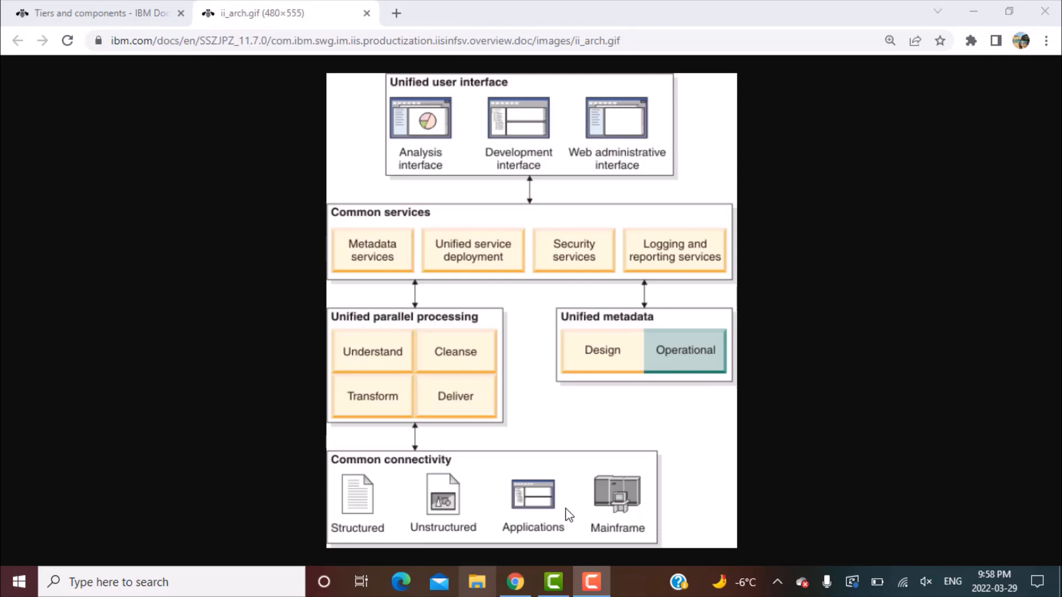
{"action": "mouse_move", "coordinate": [468, 276]}
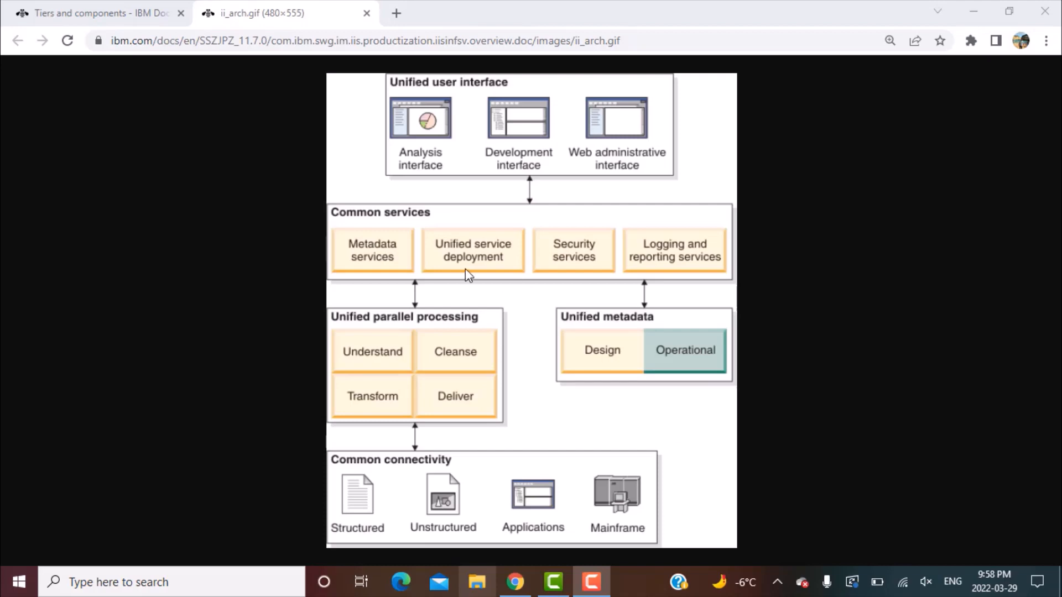
{"action": "mouse_move", "coordinate": [494, 234]}
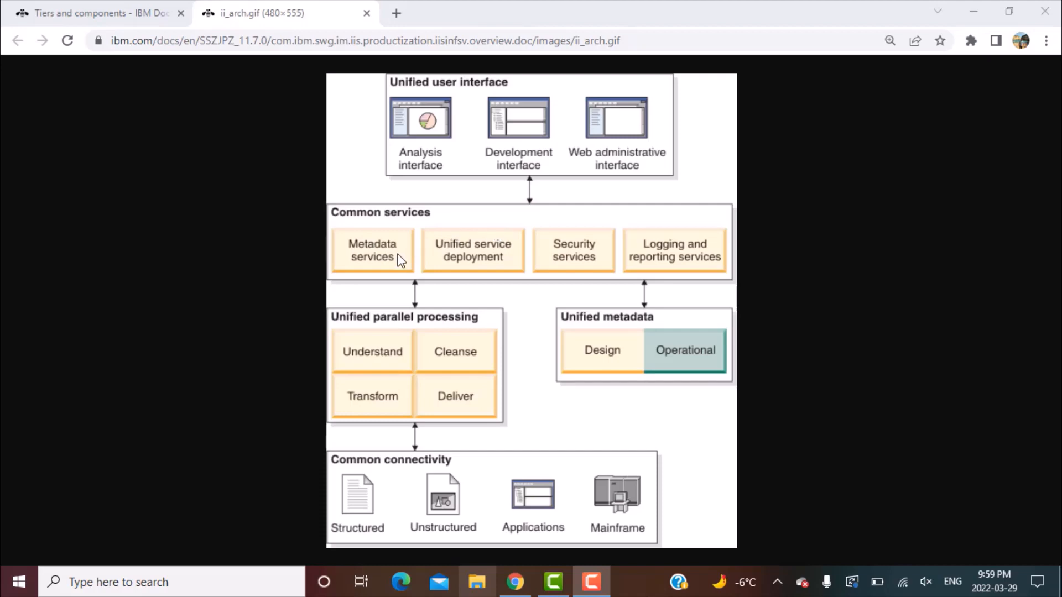
{"action": "mouse_move", "coordinate": [473, 256]}
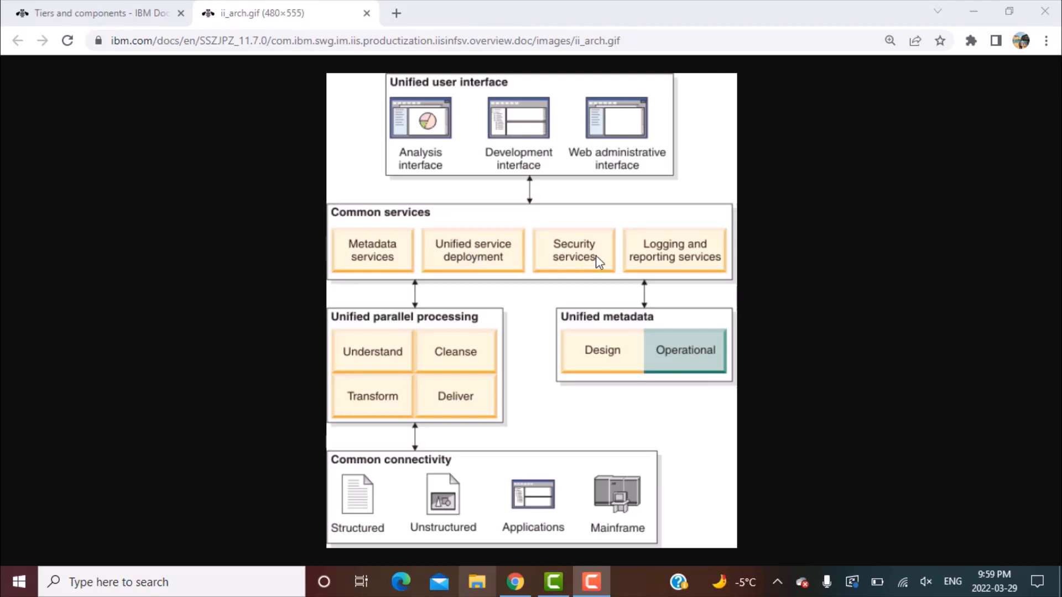
{"action": "mouse_move", "coordinate": [655, 262]}
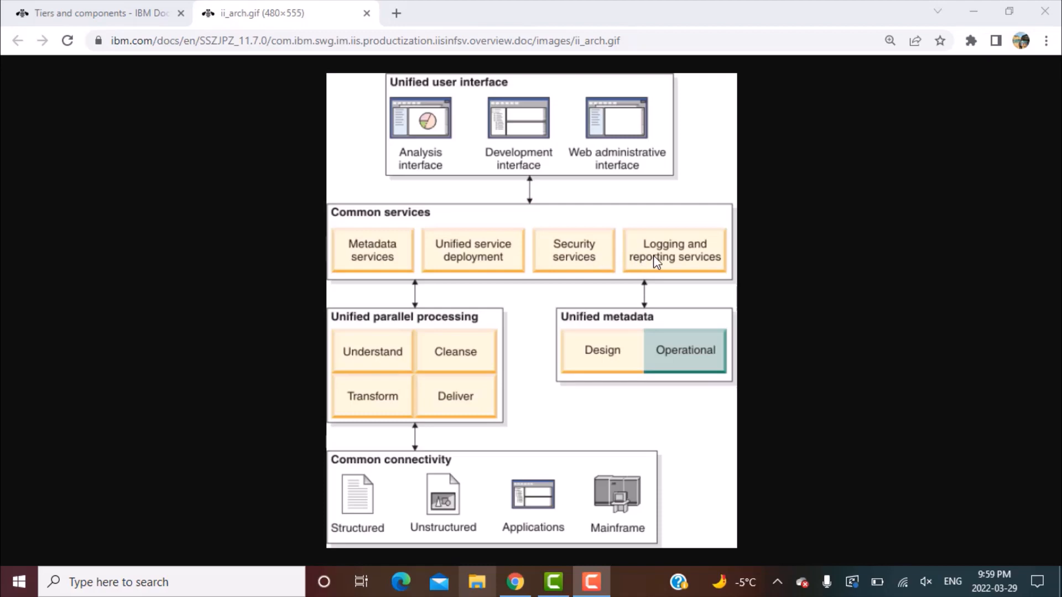
{"action": "mouse_move", "coordinate": [608, 259]}
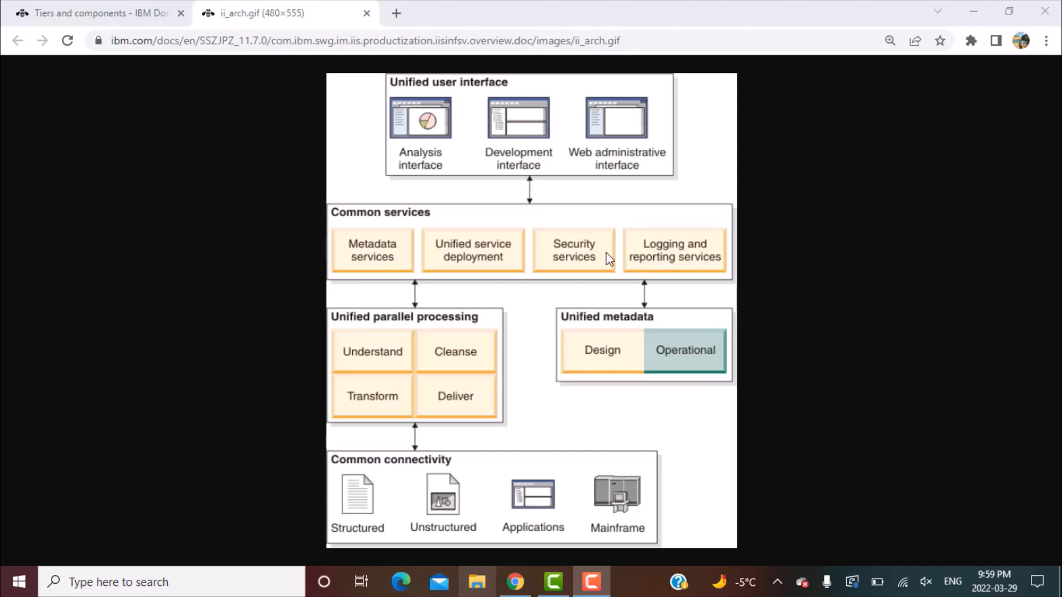
{"action": "mouse_move", "coordinate": [690, 266]}
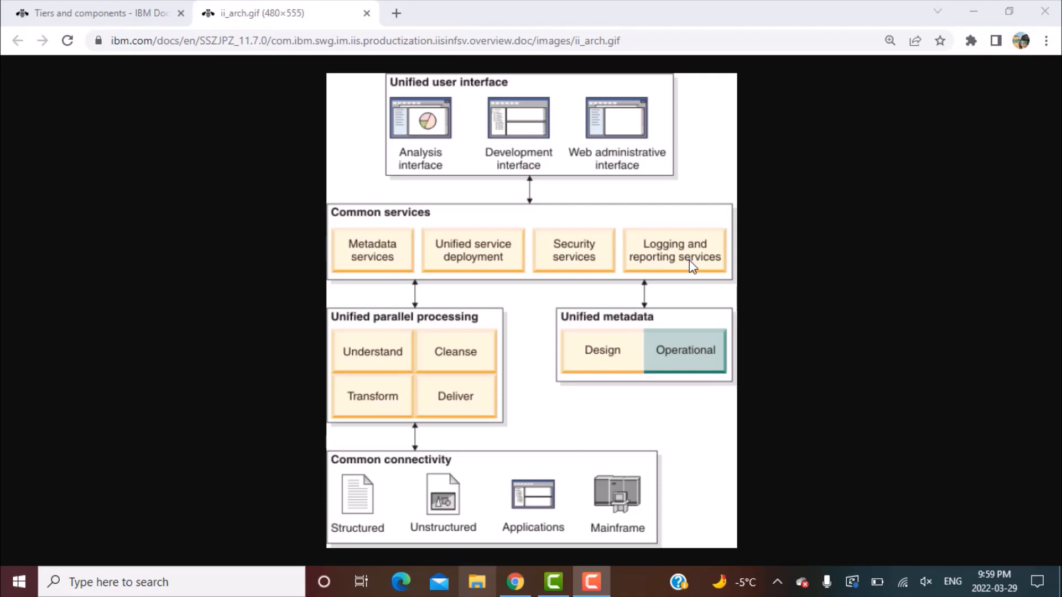
{"action": "mouse_move", "coordinate": [476, 237]}
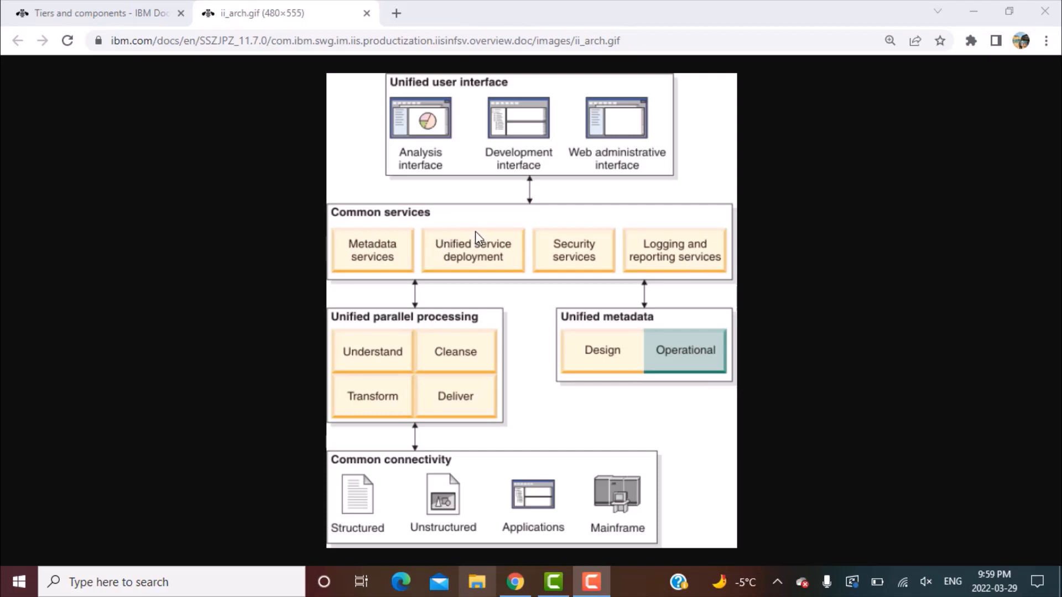
{"action": "mouse_move", "coordinate": [455, 138]}
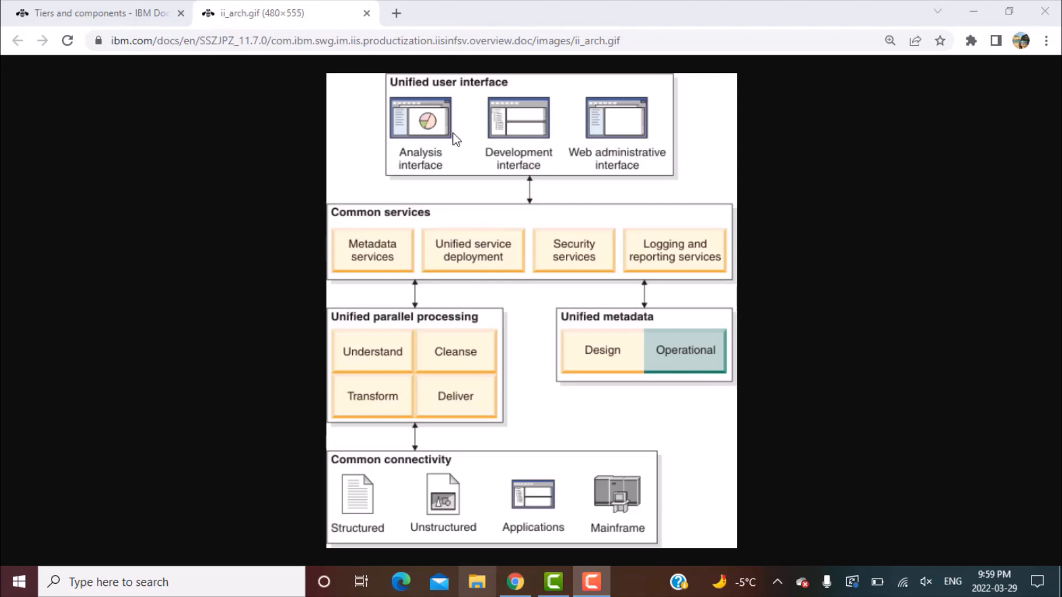
{"action": "mouse_move", "coordinate": [480, 150]}
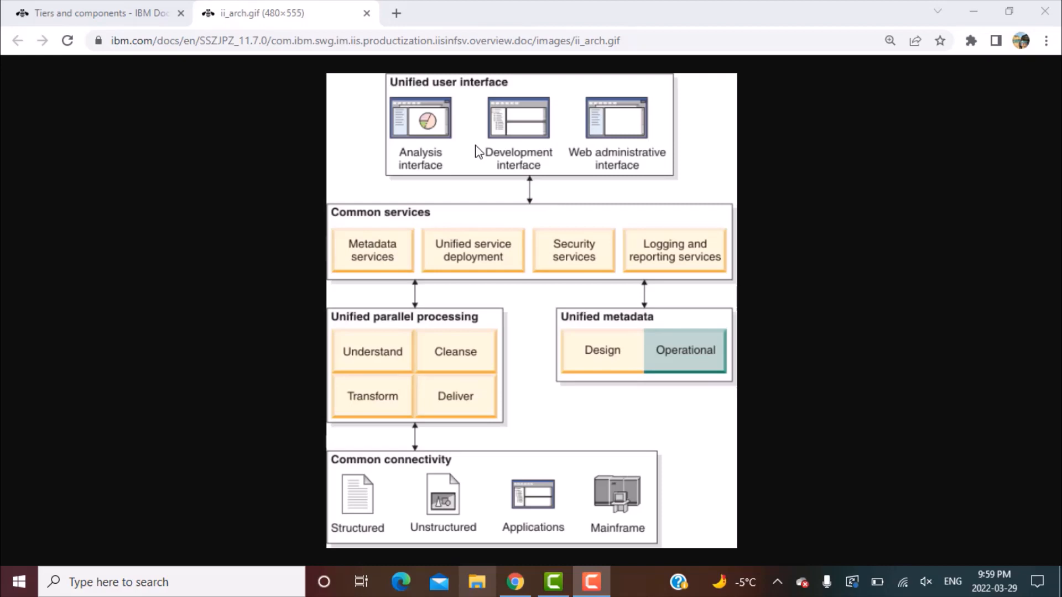
{"action": "mouse_move", "coordinate": [623, 177]}
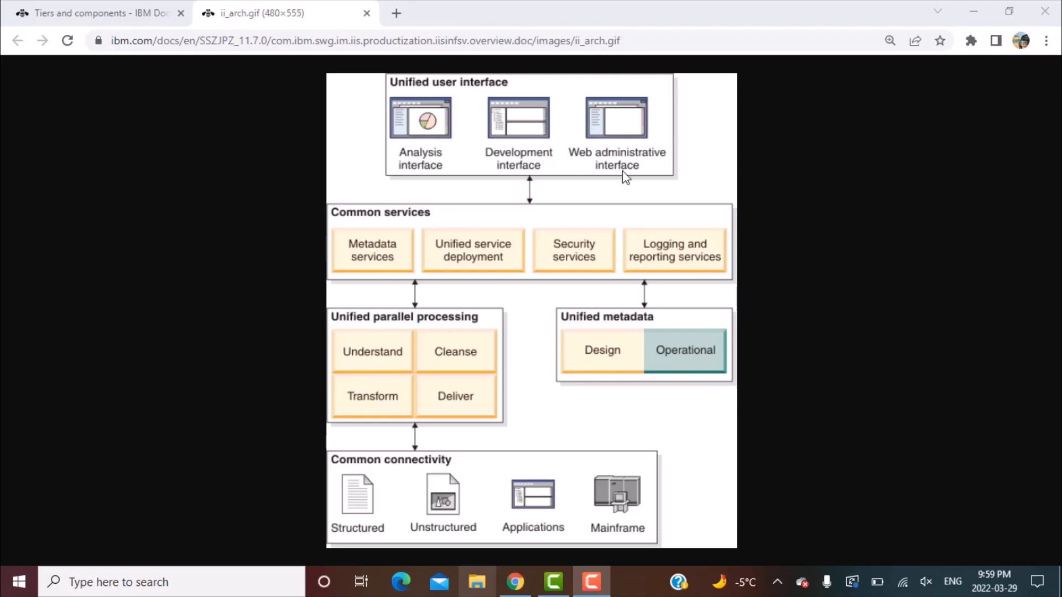
{"action": "mouse_move", "coordinate": [635, 172]}
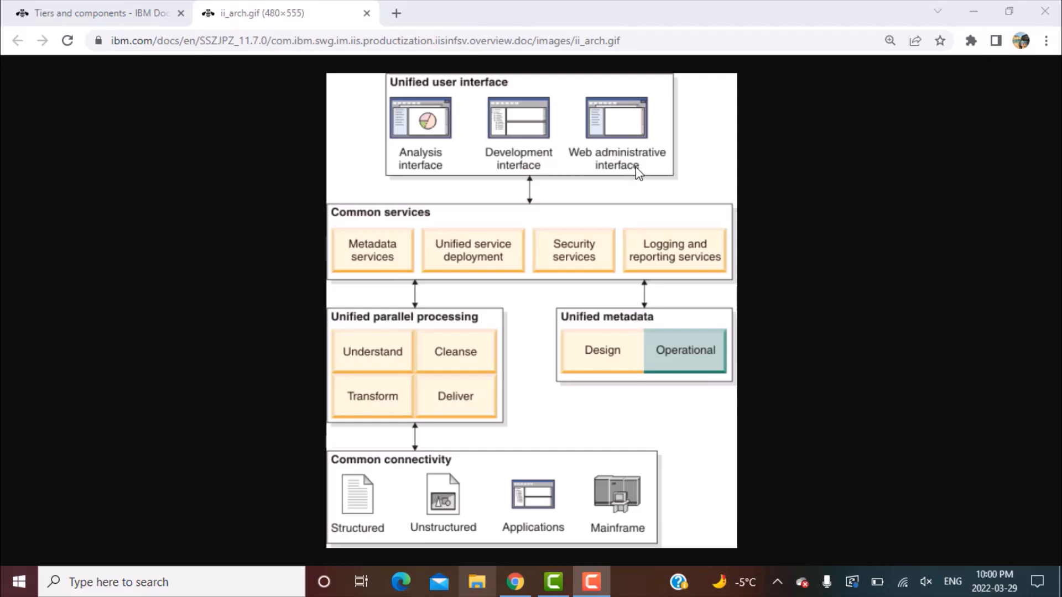
{"action": "mouse_move", "coordinate": [657, 185]}
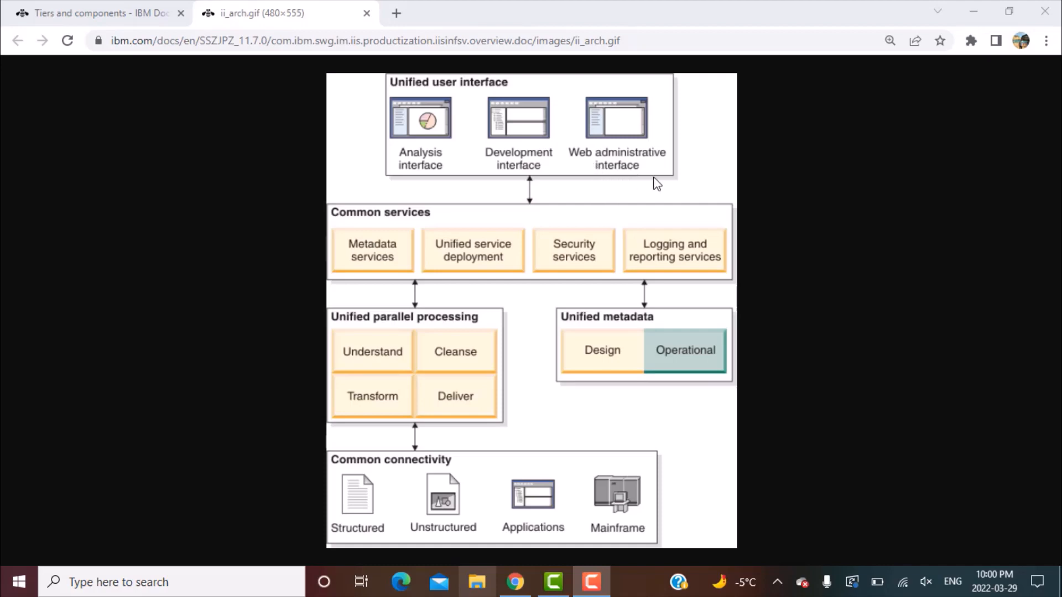
{"action": "mouse_move", "coordinate": [535, 161]}
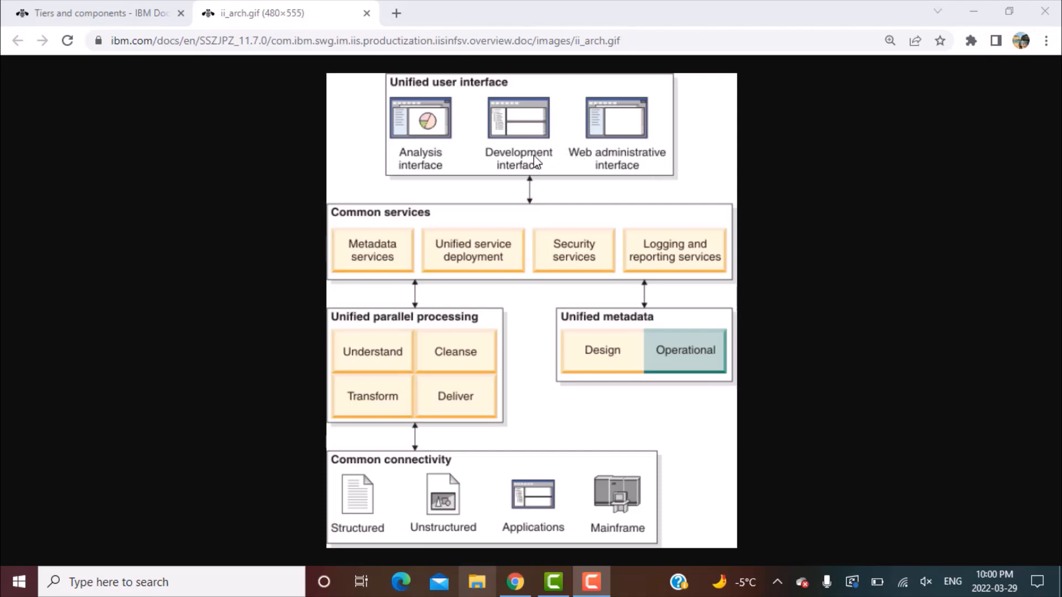
{"action": "mouse_move", "coordinate": [425, 152]}
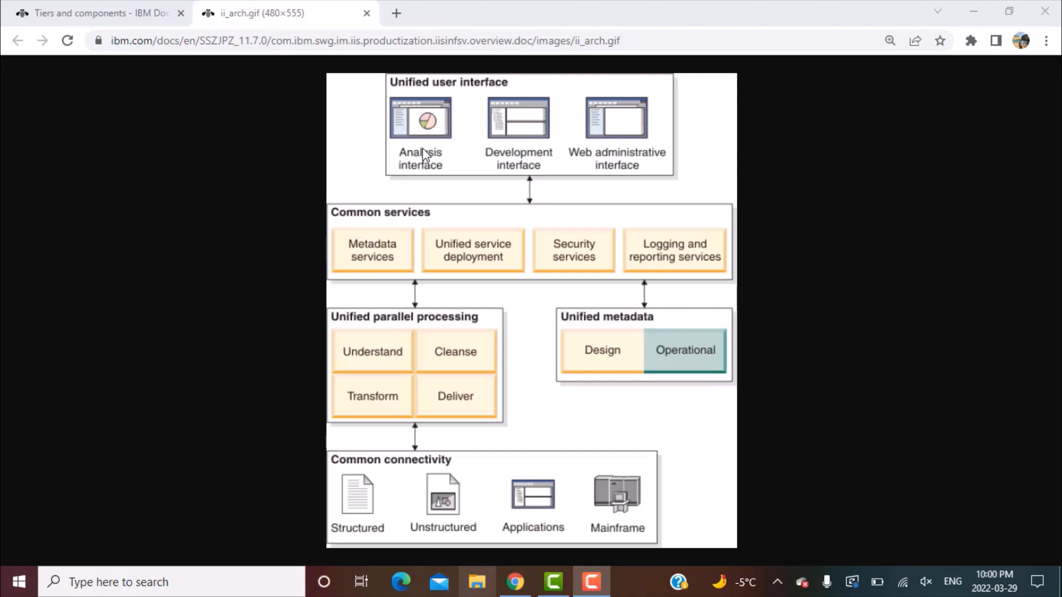
{"action": "mouse_move", "coordinate": [642, 392]}
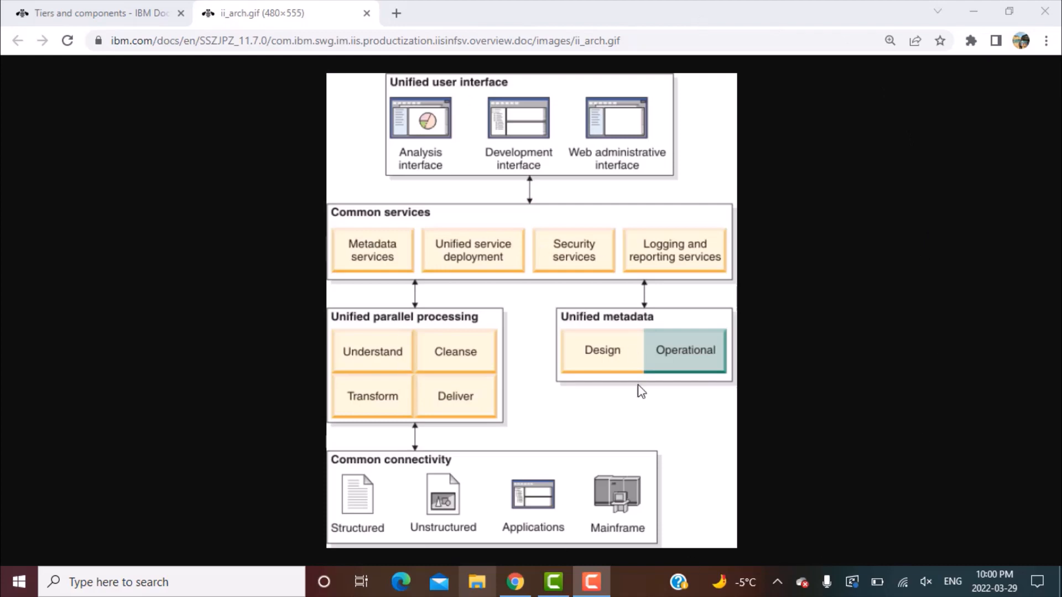
{"action": "mouse_move", "coordinate": [740, 448]}
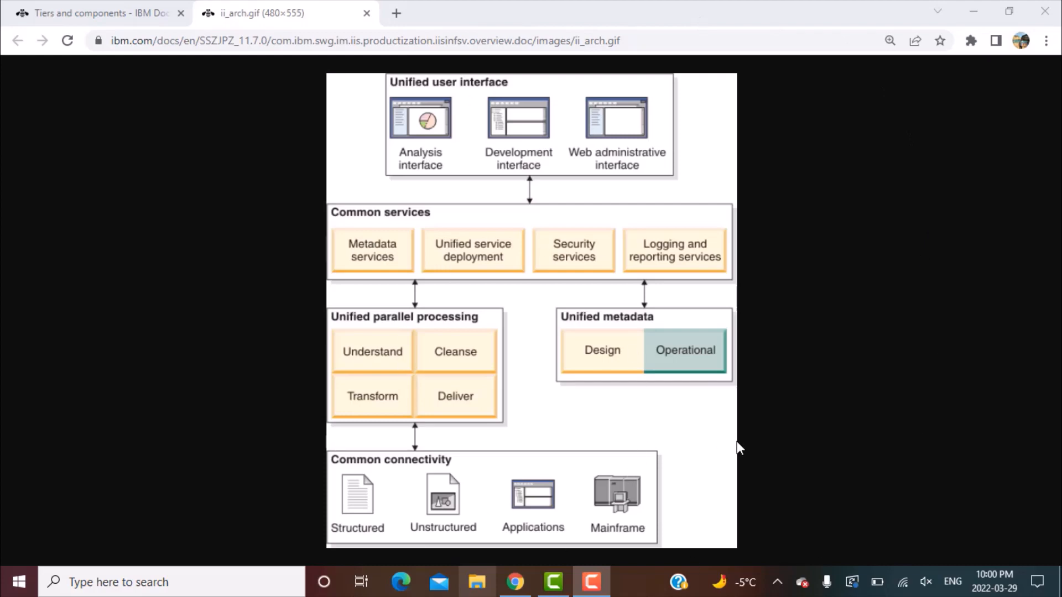